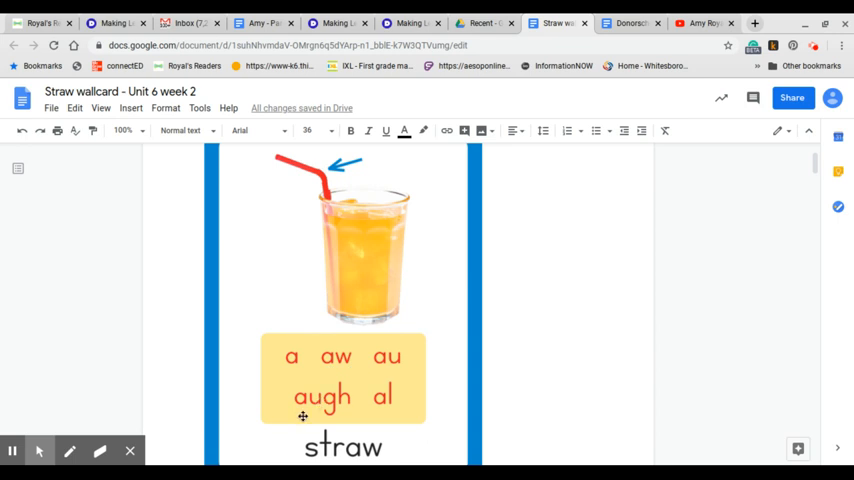
{"action": "mouse_move", "coordinate": [383, 408]}
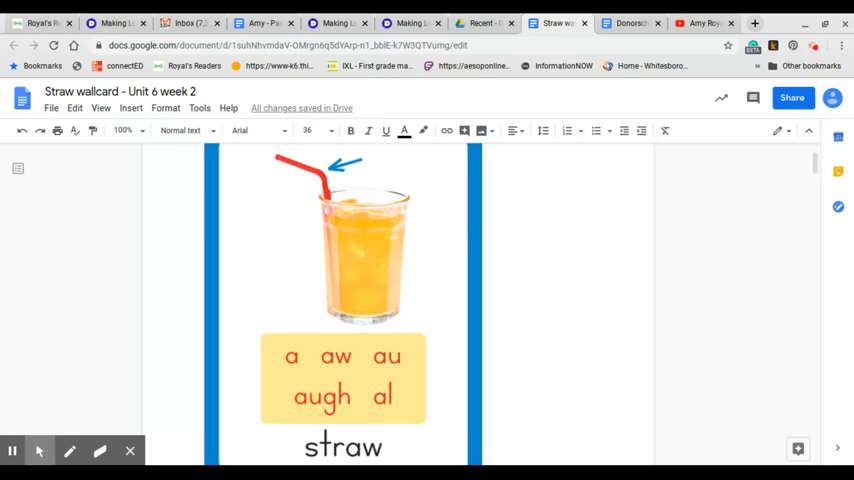
{"action": "scroll", "scroll_direction": "down", "scroll_amount": 3}
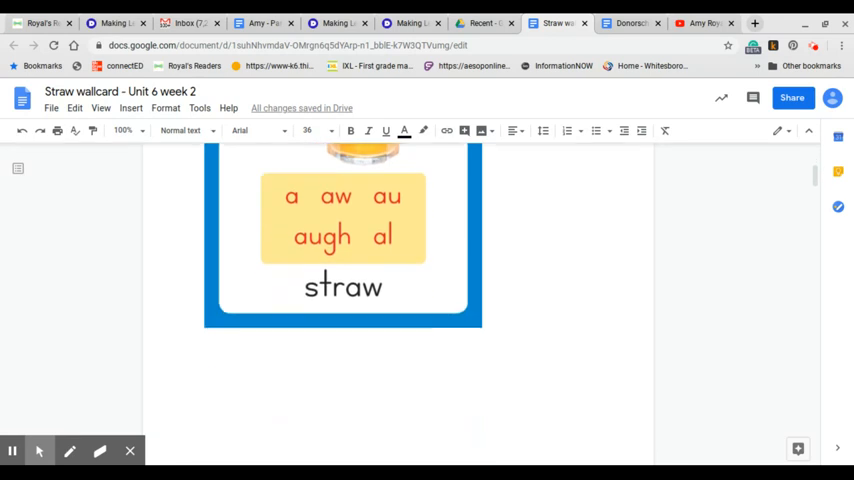
{"action": "scroll", "scroll_direction": "down", "scroll_amount": 3}
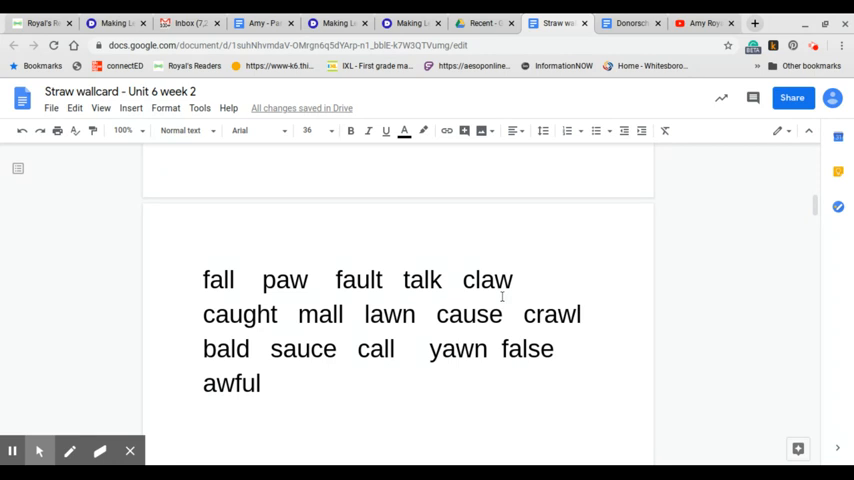
{"action": "mouse_move", "coordinate": [213, 298]}
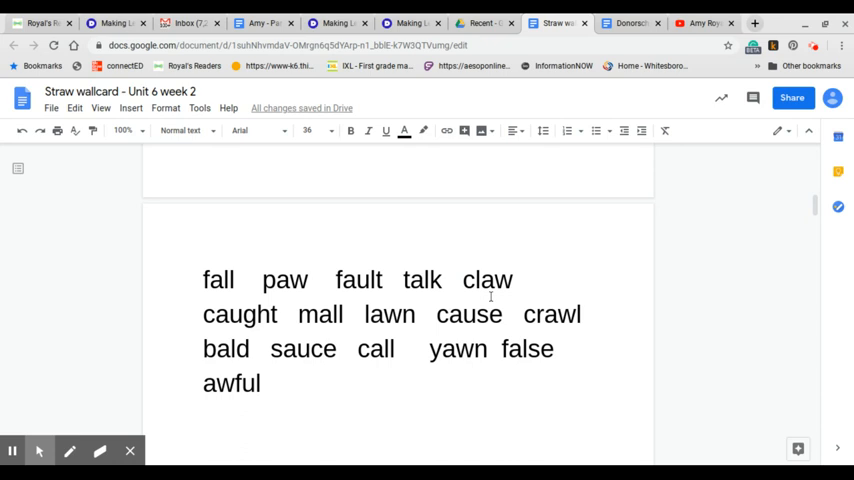
{"action": "mouse_move", "coordinate": [207, 330]}
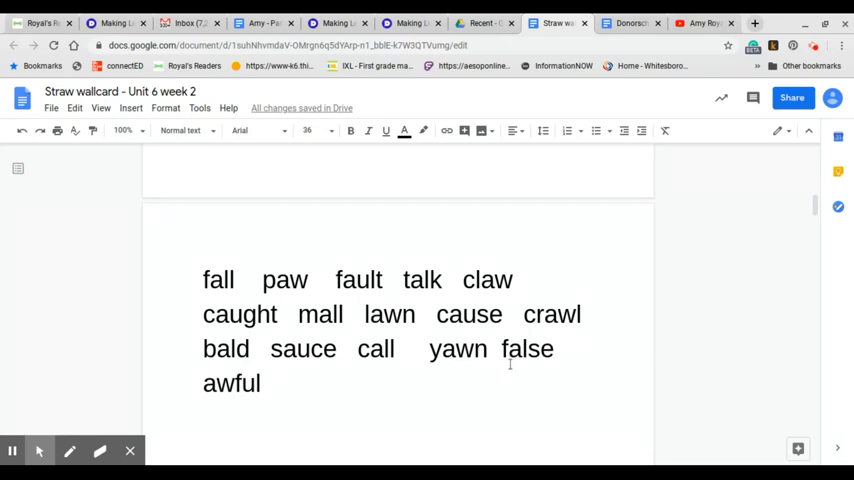
{"action": "mouse_move", "coordinate": [545, 366]}
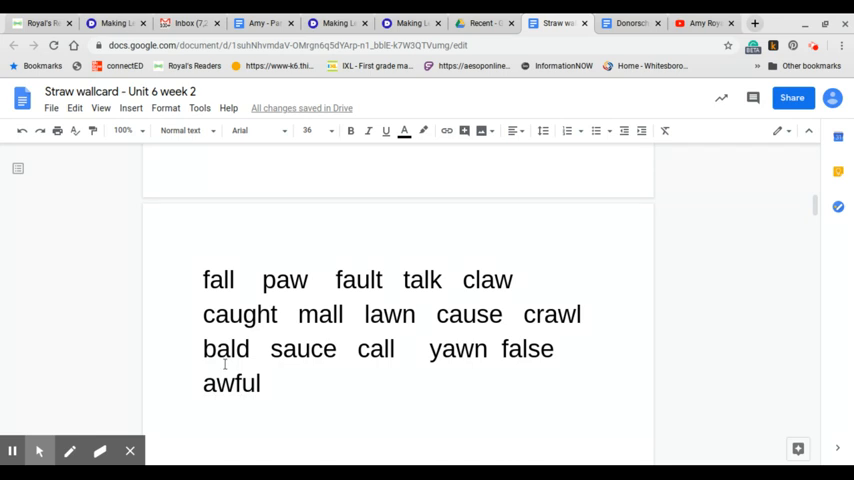
{"action": "mouse_move", "coordinate": [297, 369]}
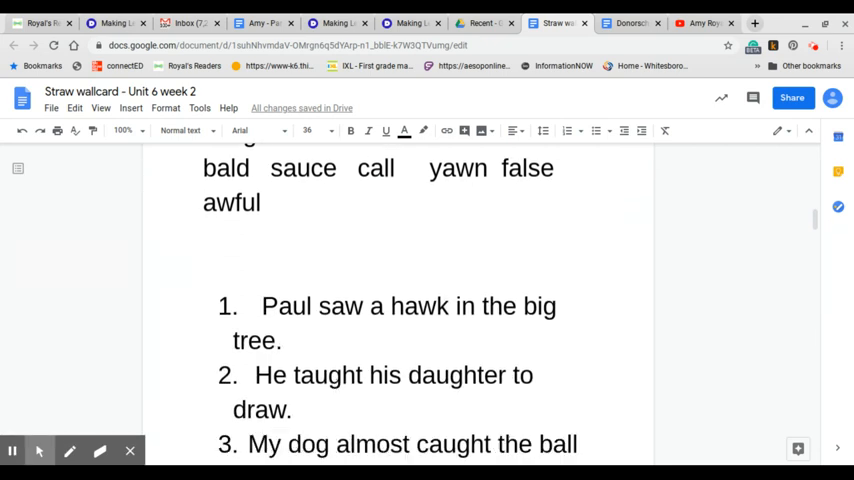
{"action": "scroll", "scroll_direction": "down", "scroll_amount": 3}
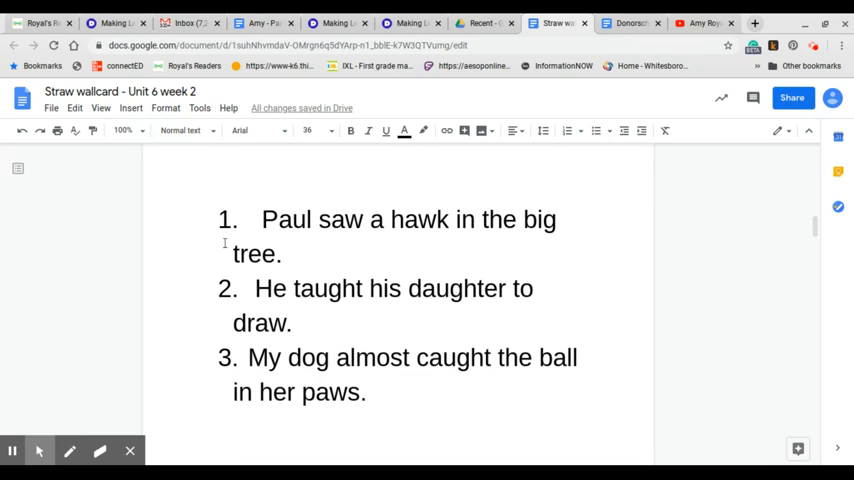
{"action": "mouse_move", "coordinate": [287, 240]}
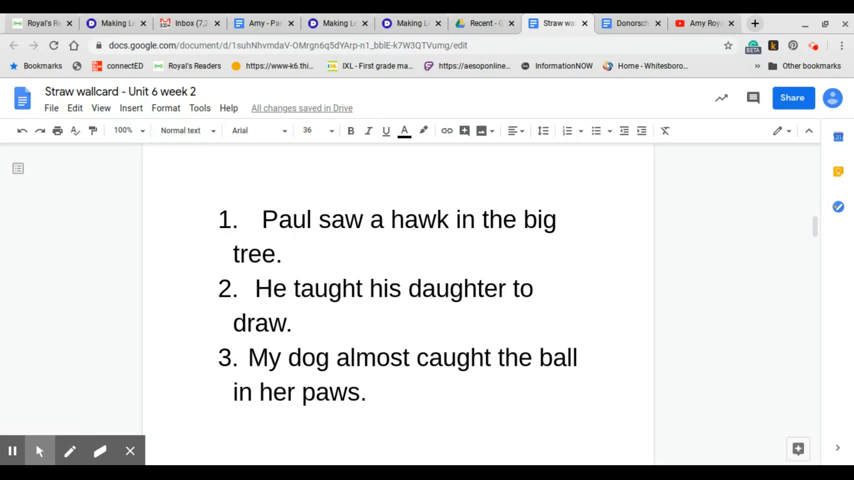
{"action": "scroll", "scroll_direction": "down", "scroll_amount": 3}
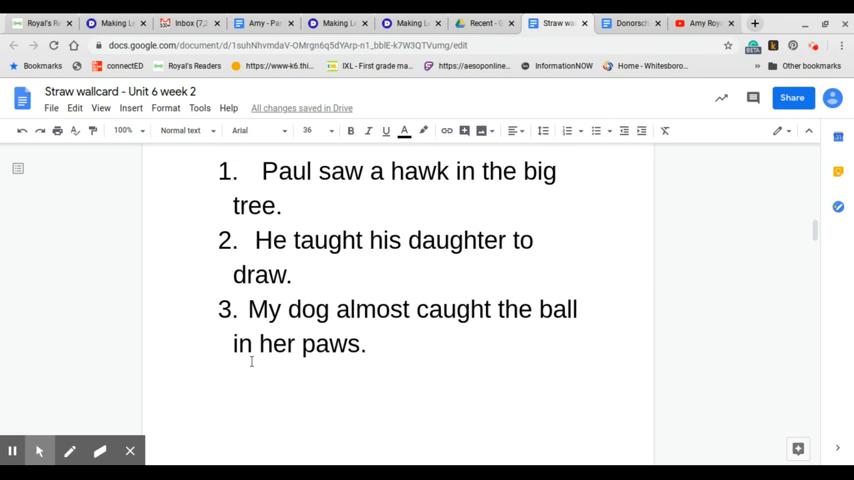
{"action": "mouse_move", "coordinate": [324, 366]}
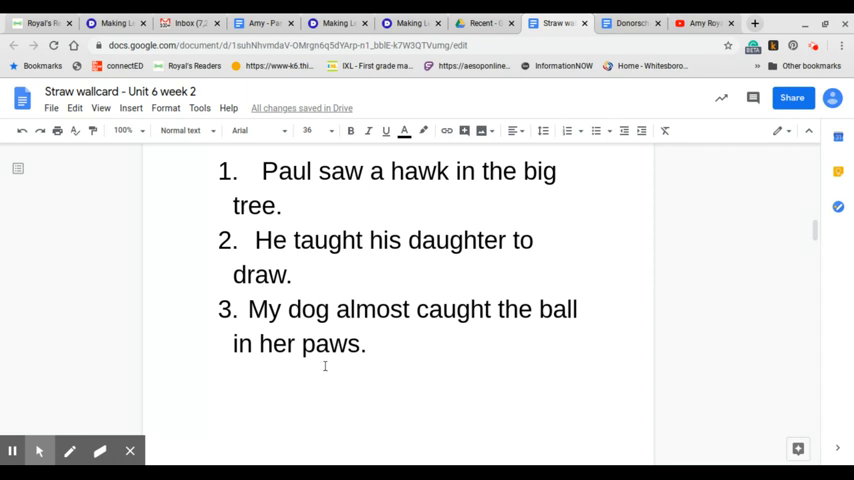